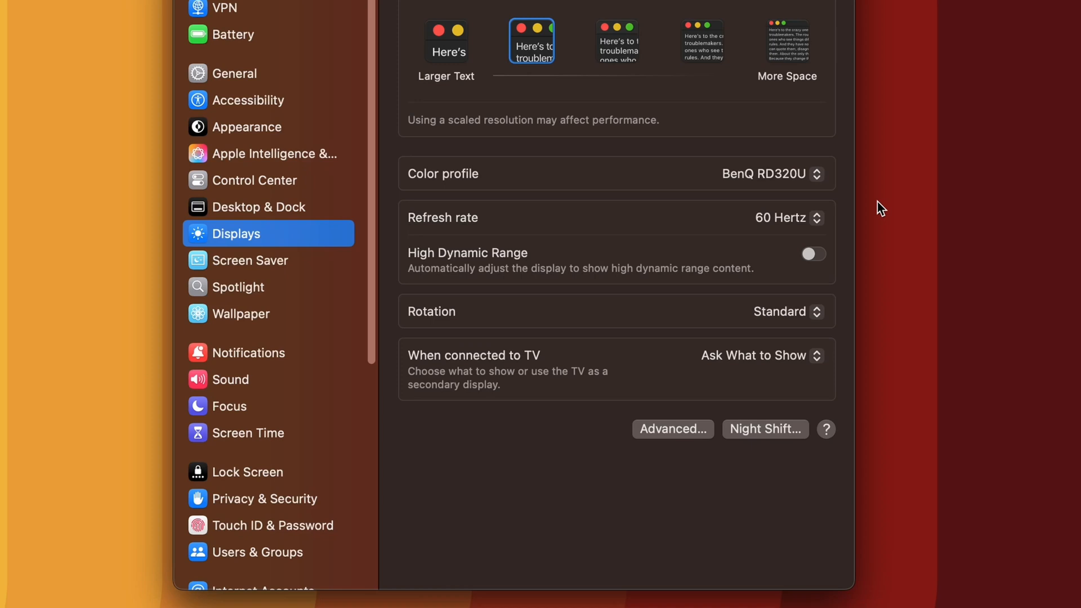
# - List the BenQ display's refresh rate options, 24 up to the 60 Hertz maximum
pyautogui.click(788, 217)
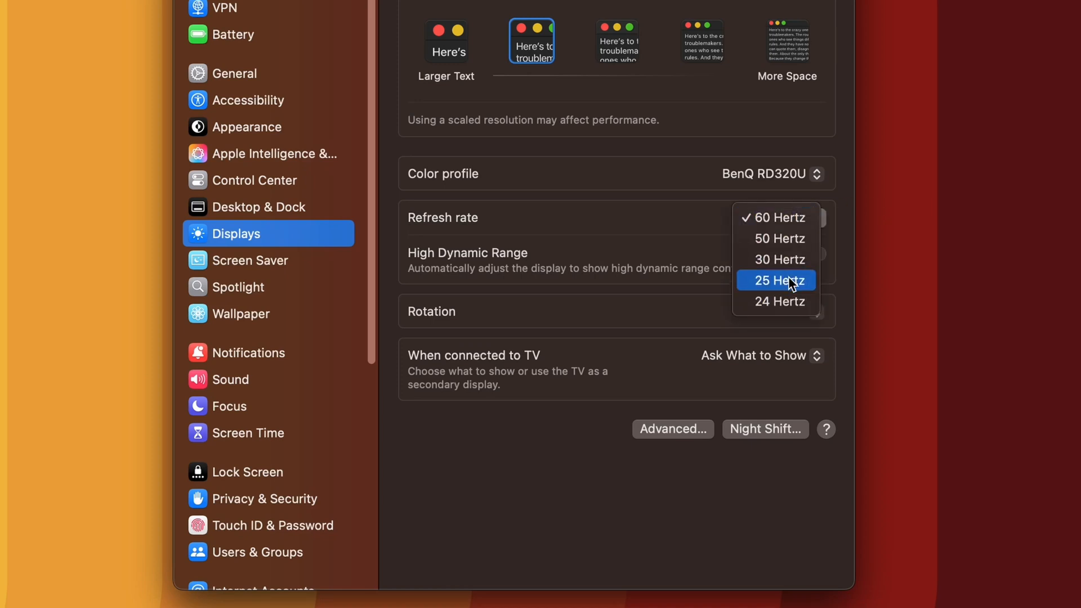